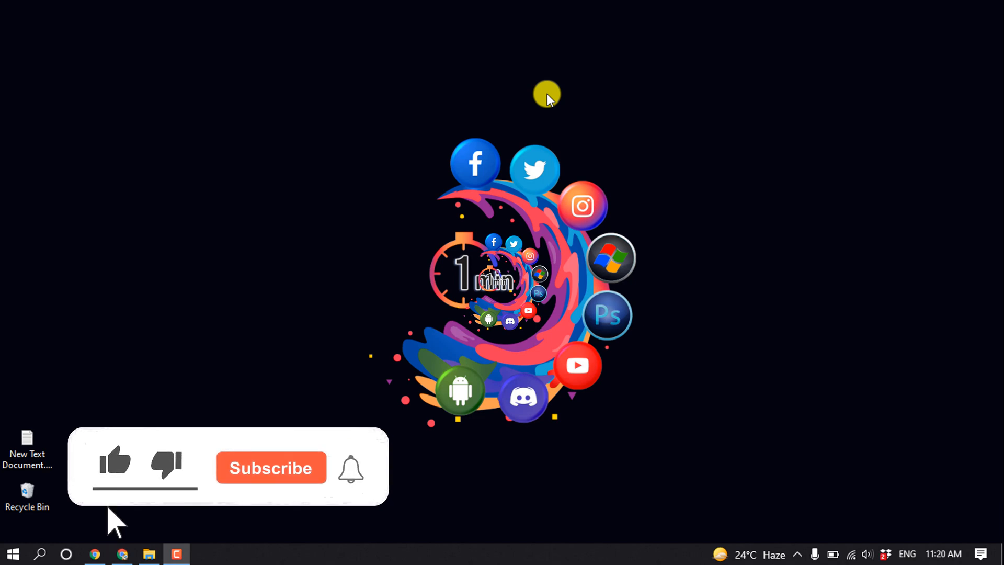
Bring up Google Chrome from the taskbar with a blank new tab beside Discord
left_click(115, 462)
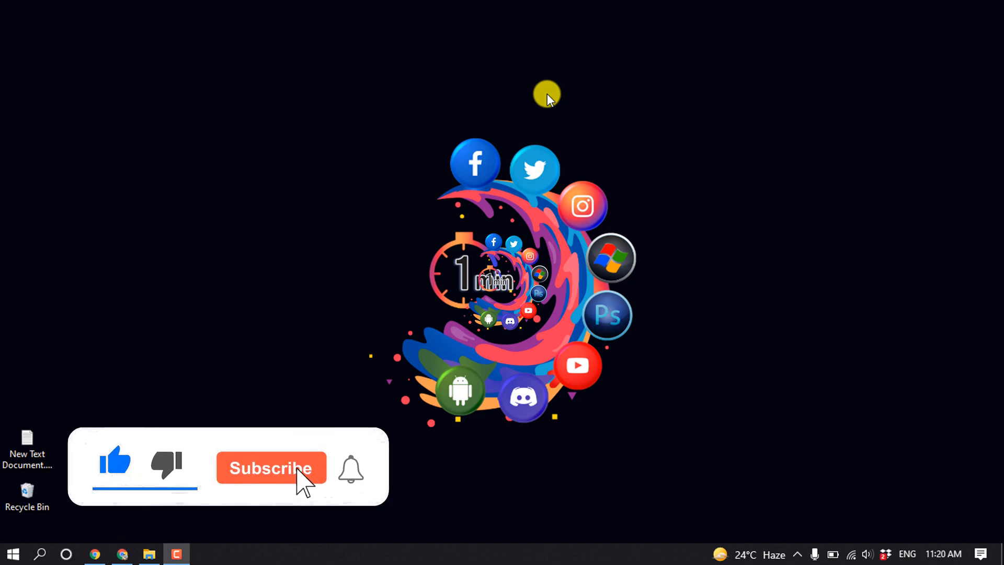
left_click(271, 468)
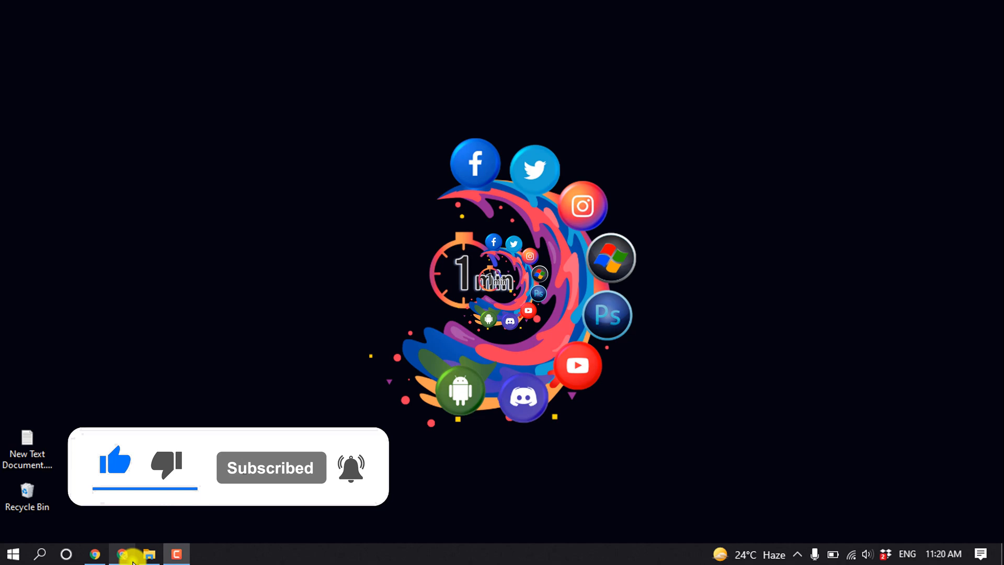
left_click(123, 554)
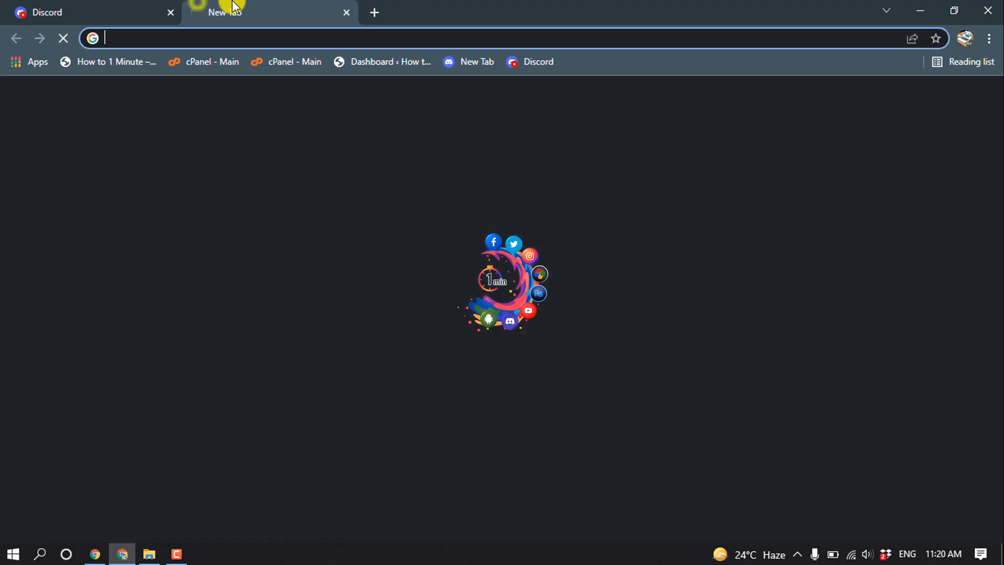
Go to top.gg from the address bar in the new tab
type("twitch")
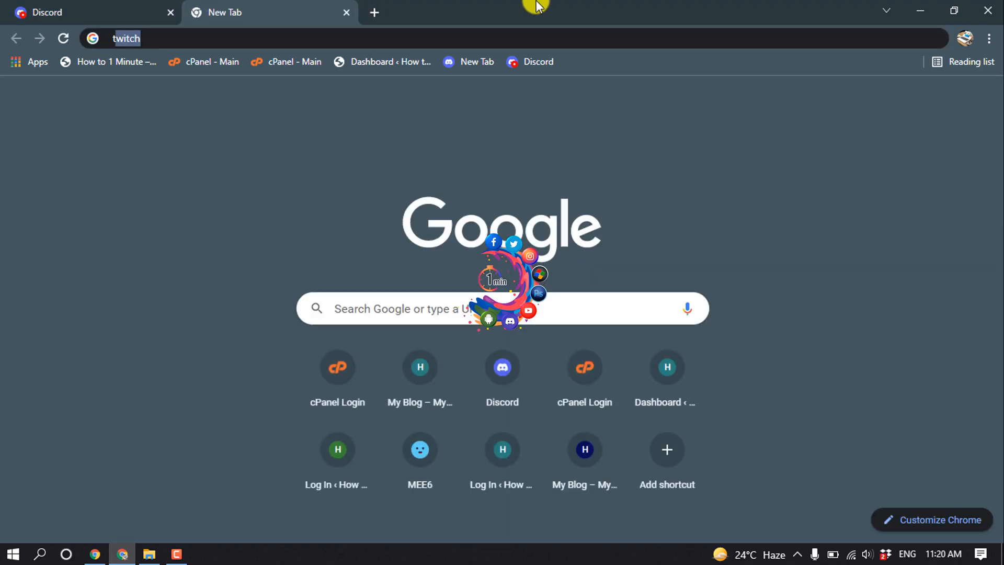
type("top.gg")
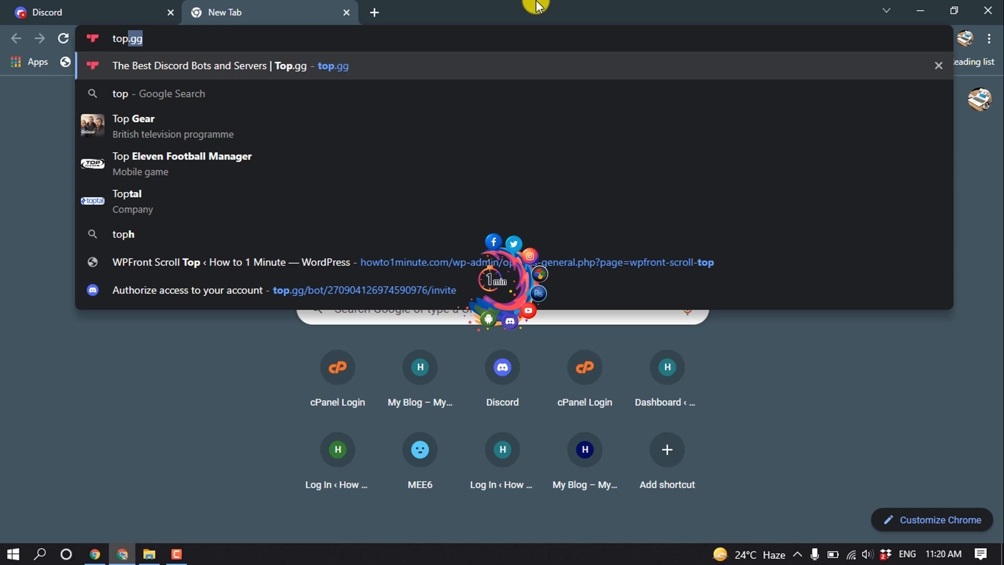
left_click(193, 65)
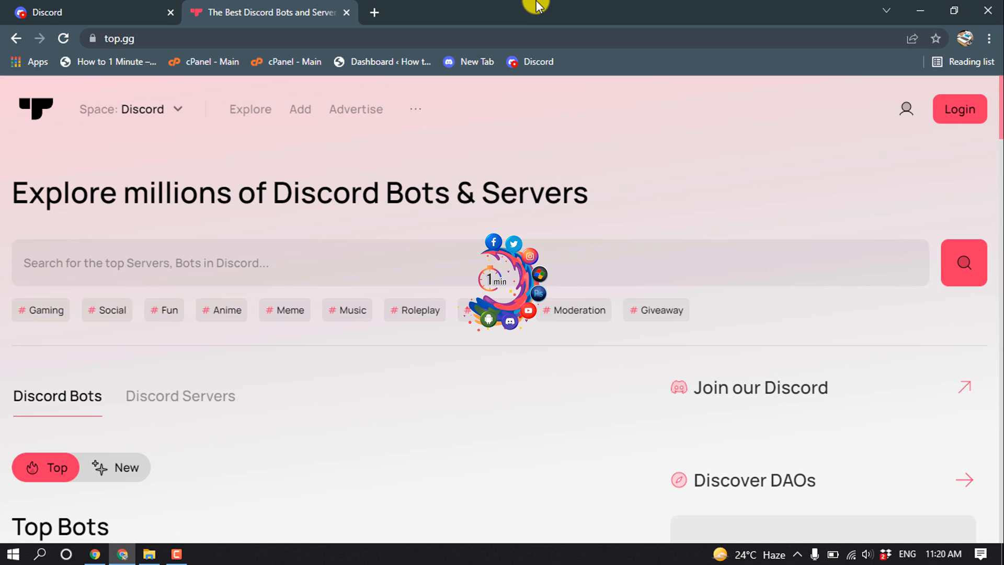
Find Dank Memer in the Top Bots list and request its invite
scroll("down", 3)
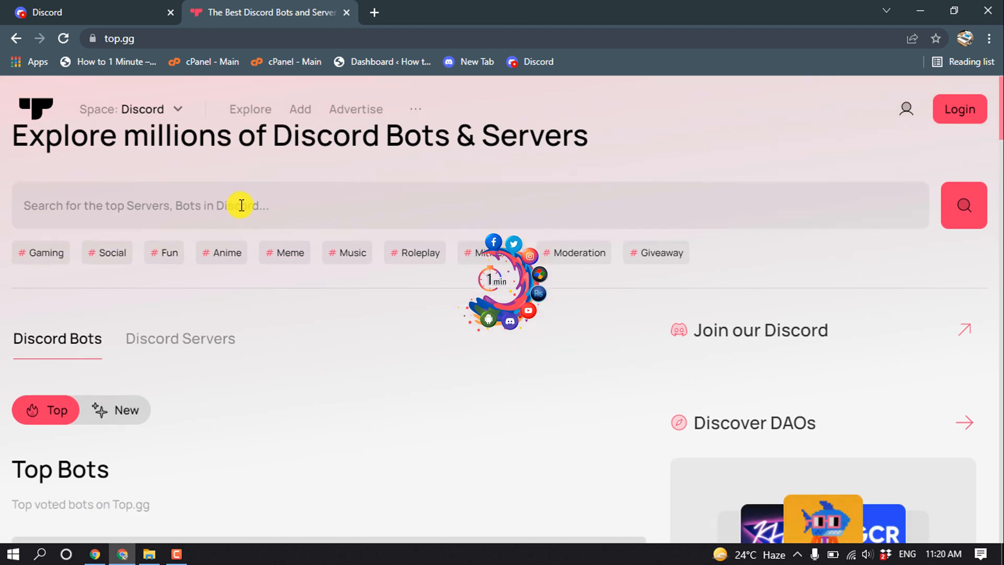
scroll("down", 3)
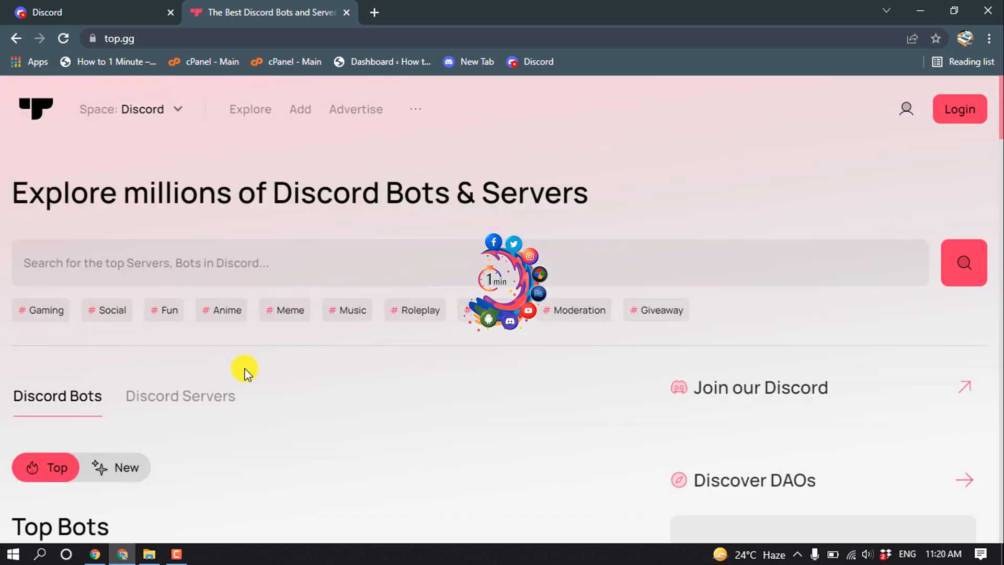
mouse_move(35, 310)
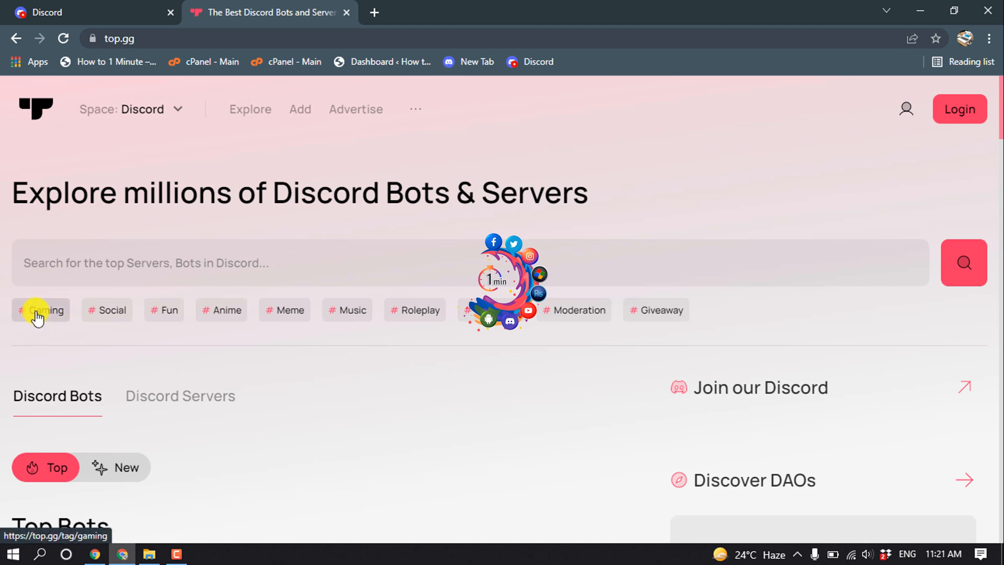
mouse_move(113, 316)
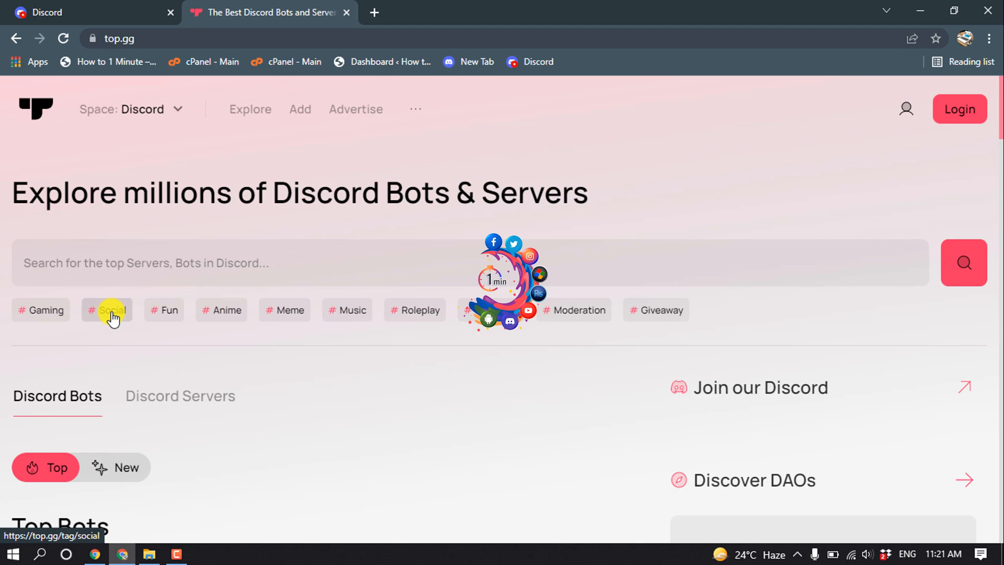
scroll("down", 3)
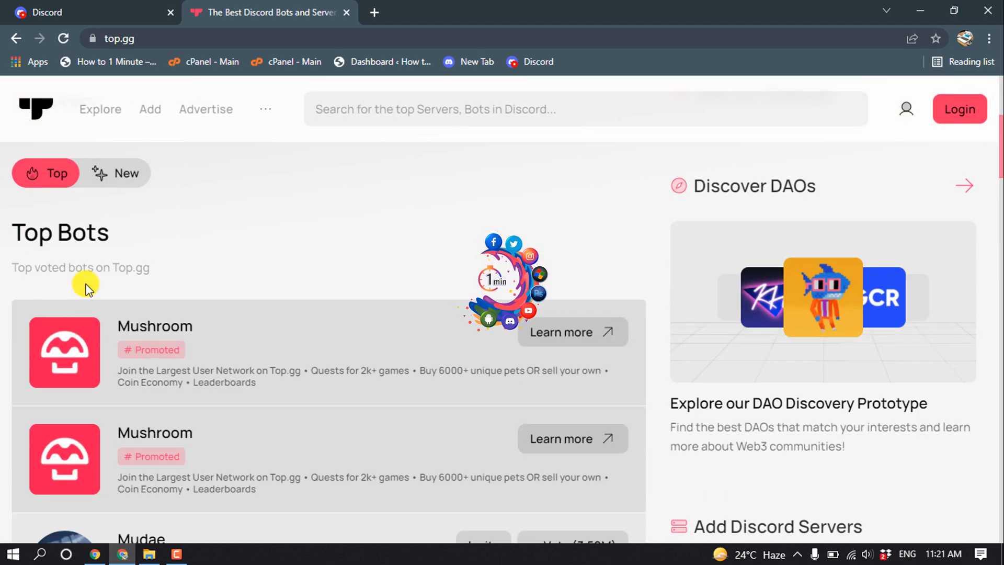
scroll("down", 3)
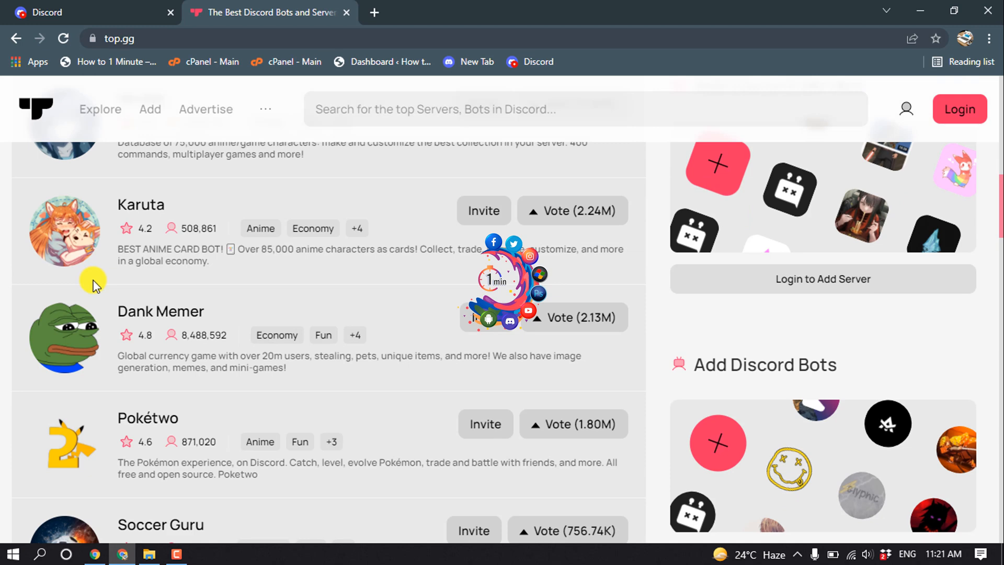
scroll("down", 3)
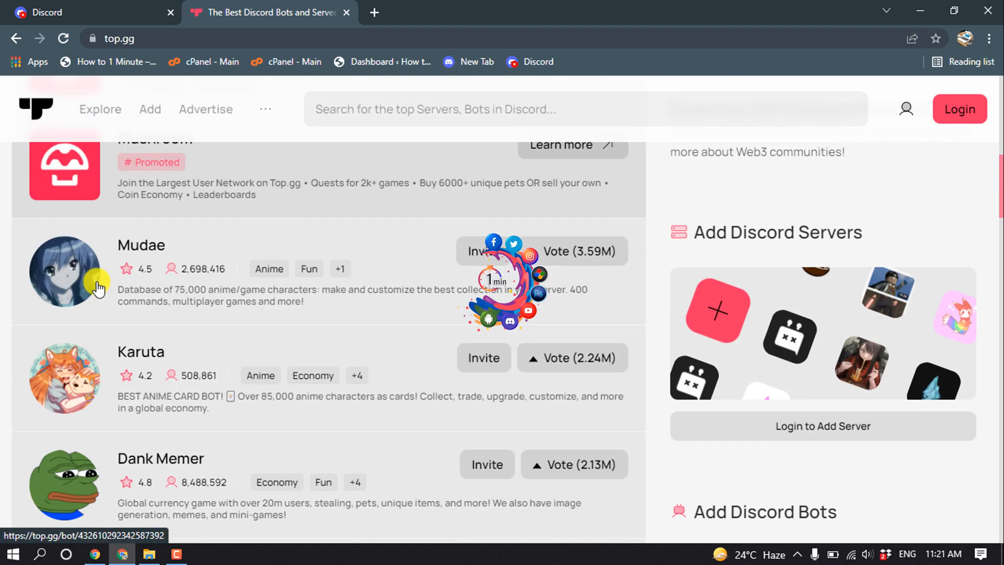
scroll("down", 3)
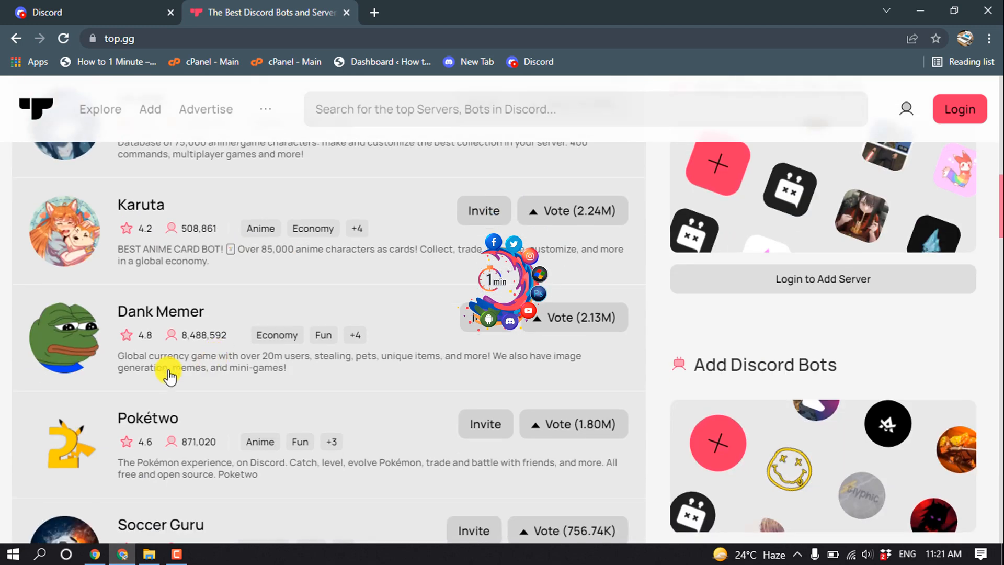
mouse_move(222, 324)
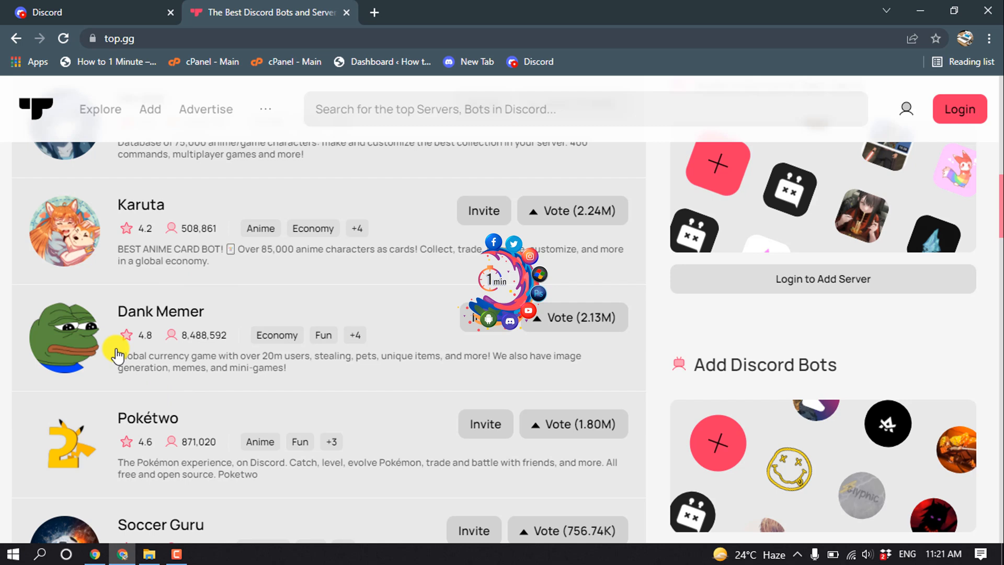
left_click(488, 318)
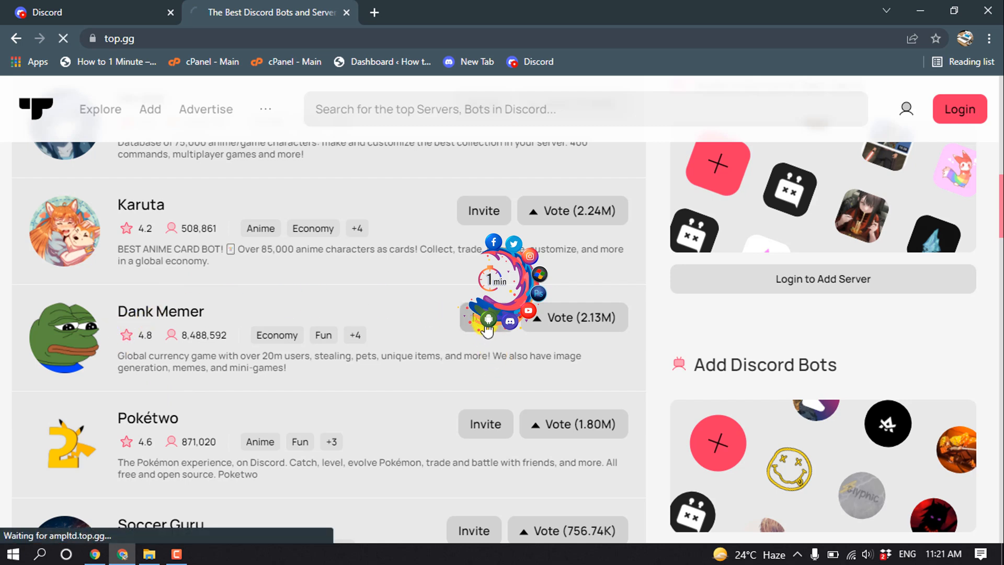
Choose Friends Club! as the target server and continue to the permissions list
left_click(487, 325)
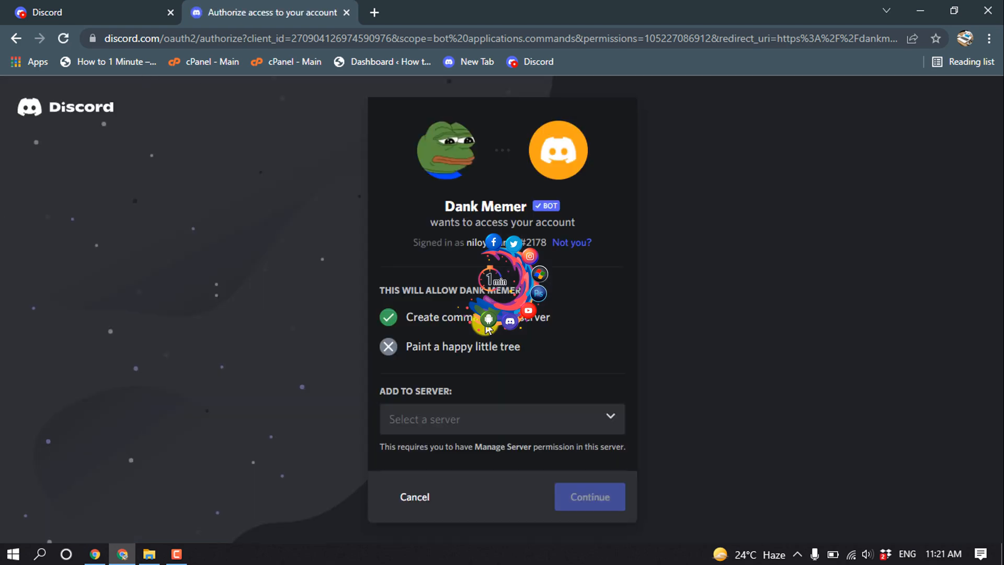
mouse_move(427, 406)
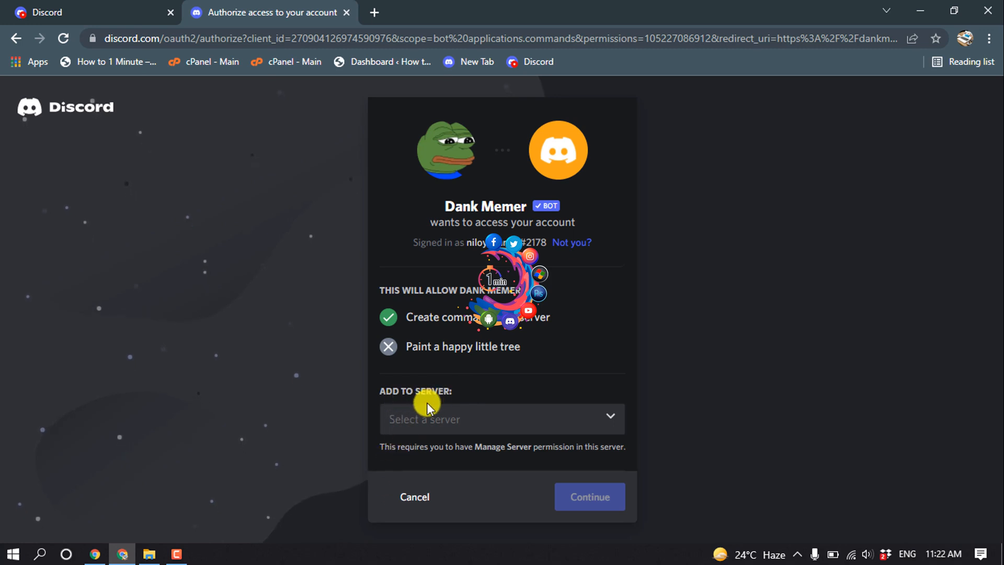
left_click(502, 419)
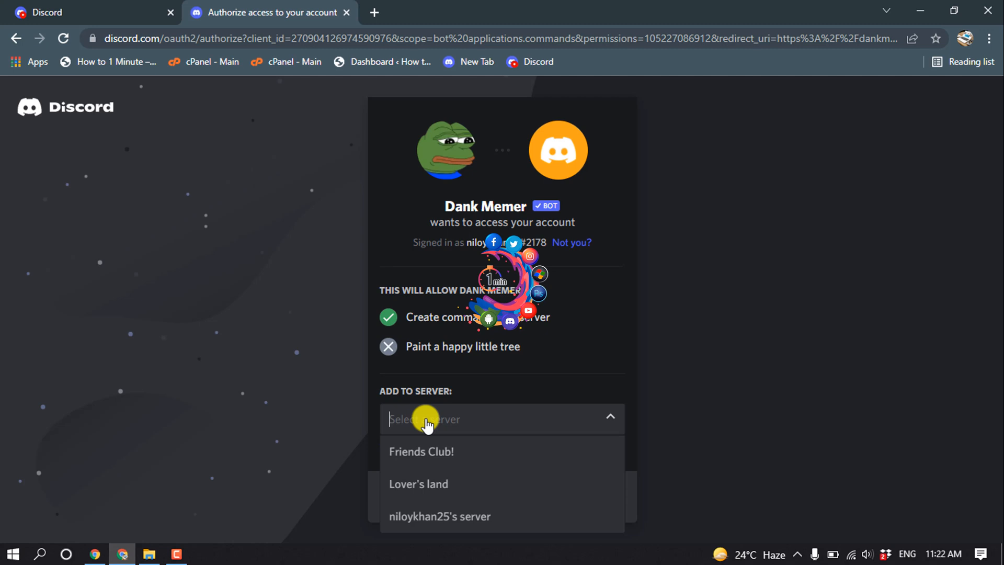
mouse_move(477, 529)
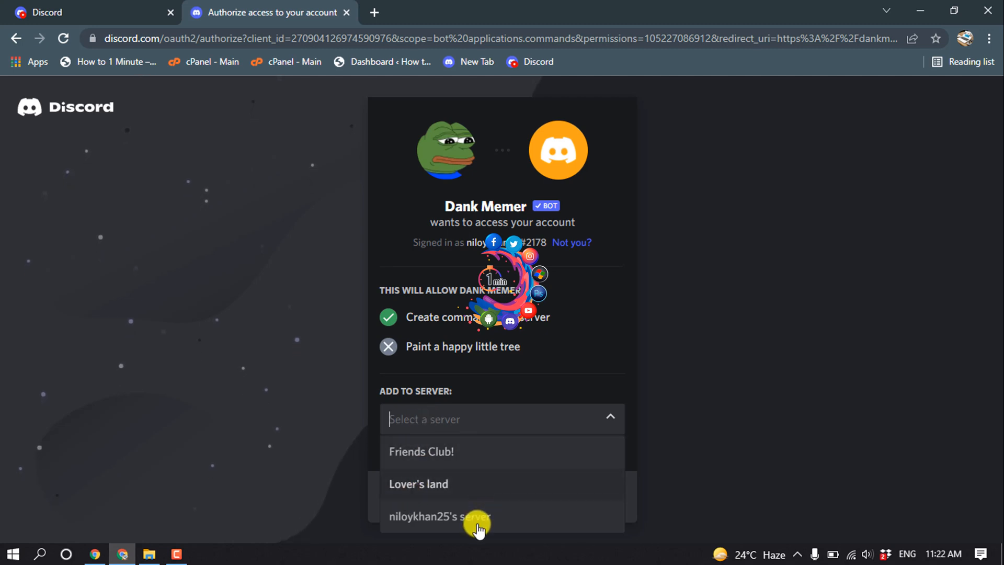
mouse_move(433, 457)
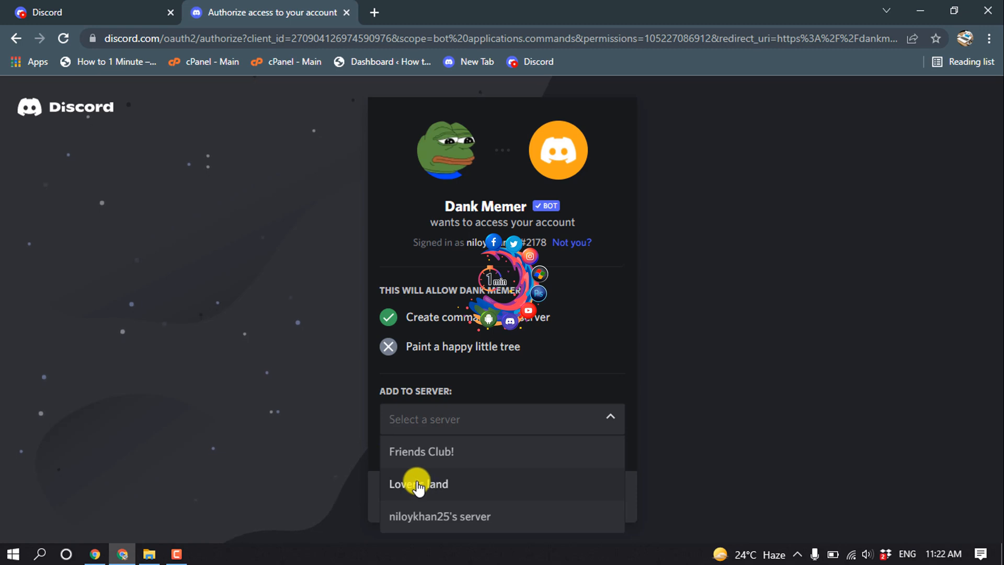
left_click(421, 452)
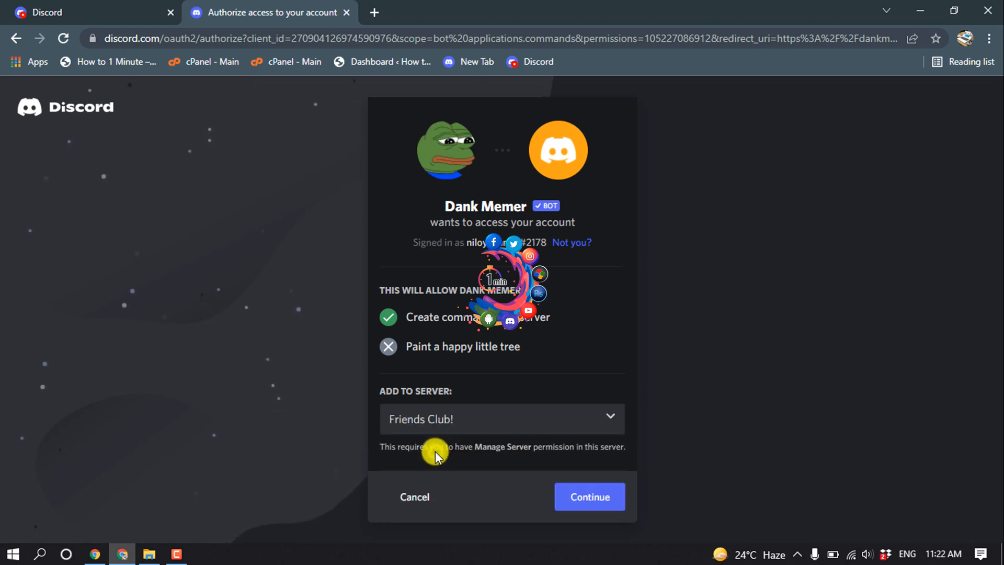
left_click(590, 497)
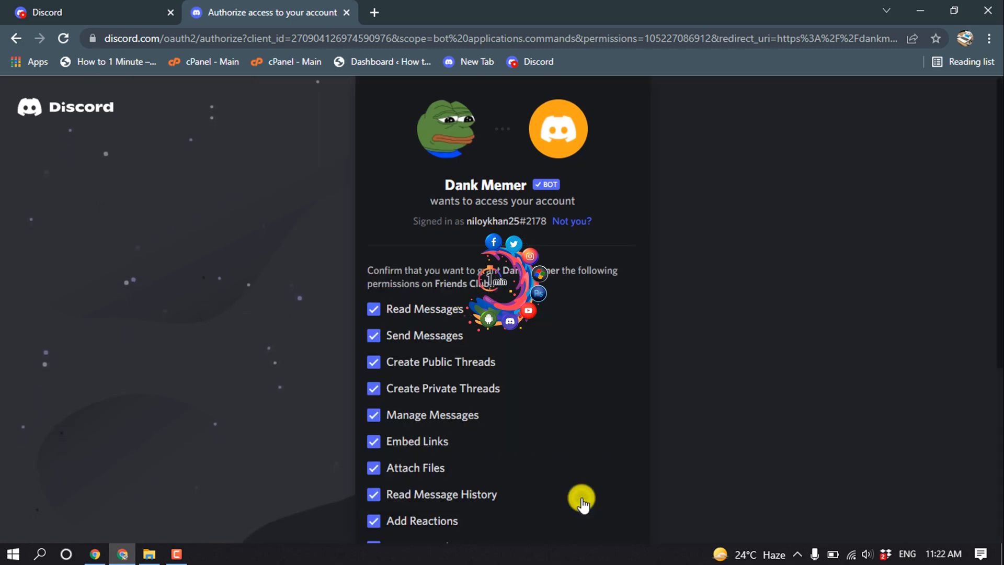
Authorize Dank Memer with the listed permissions and pass the hCaptcha human check
scroll("down", 3)
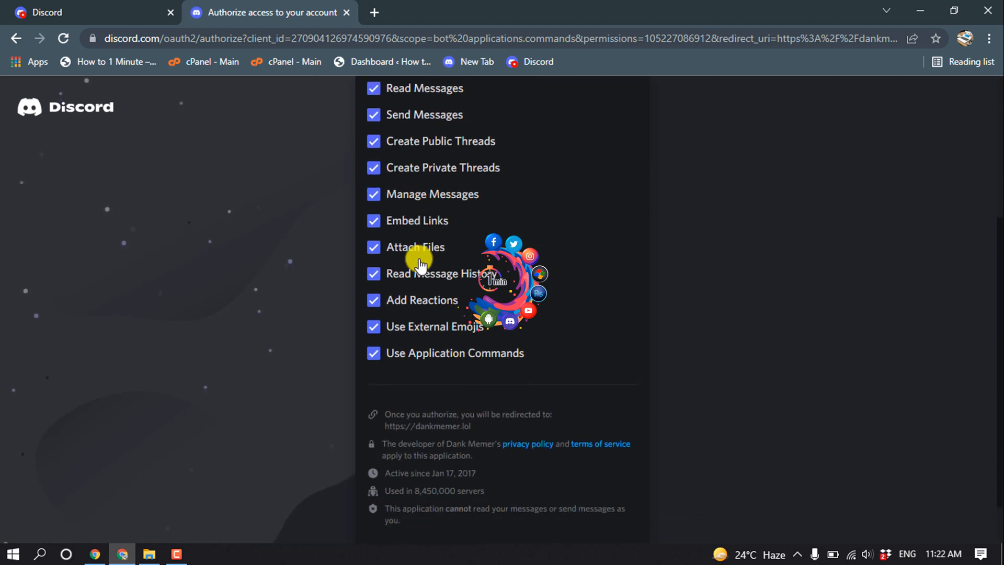
scroll("down", 3)
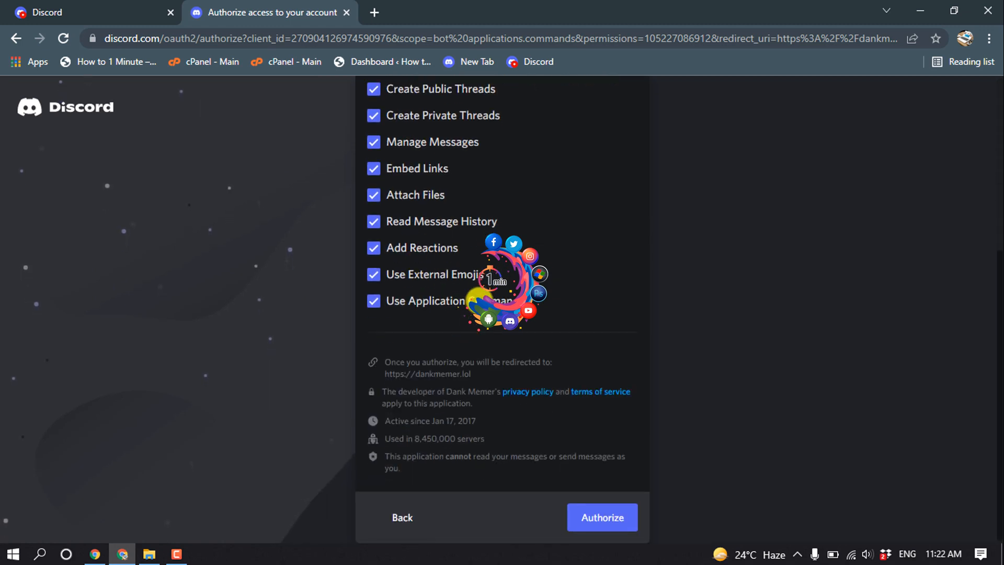
left_click(603, 517)
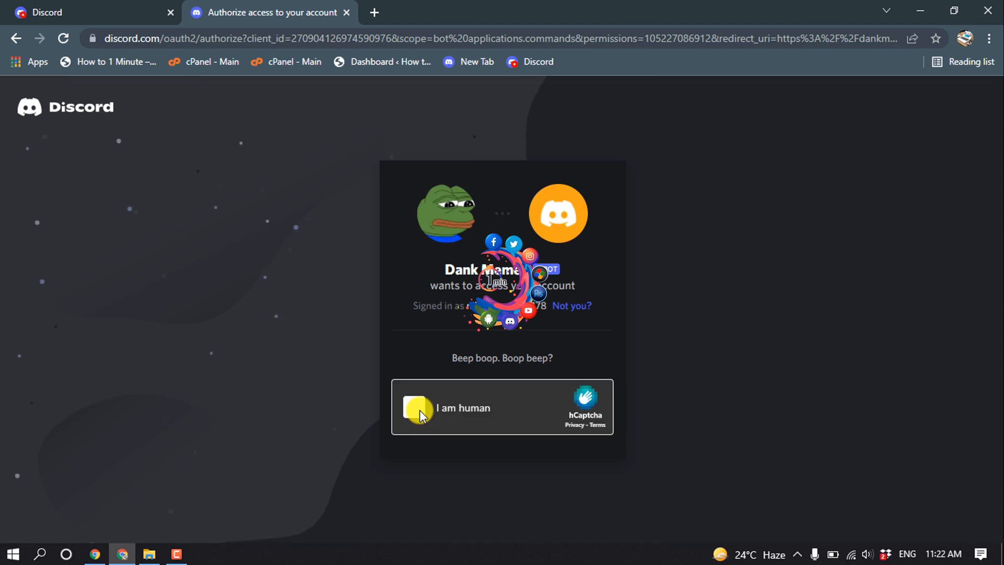
left_click(418, 408)
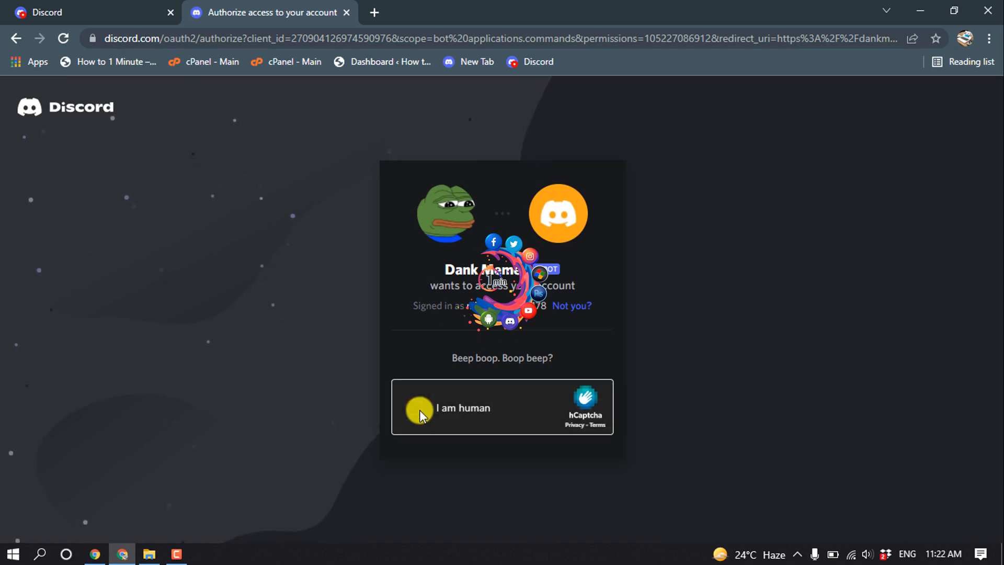
left_click(419, 408)
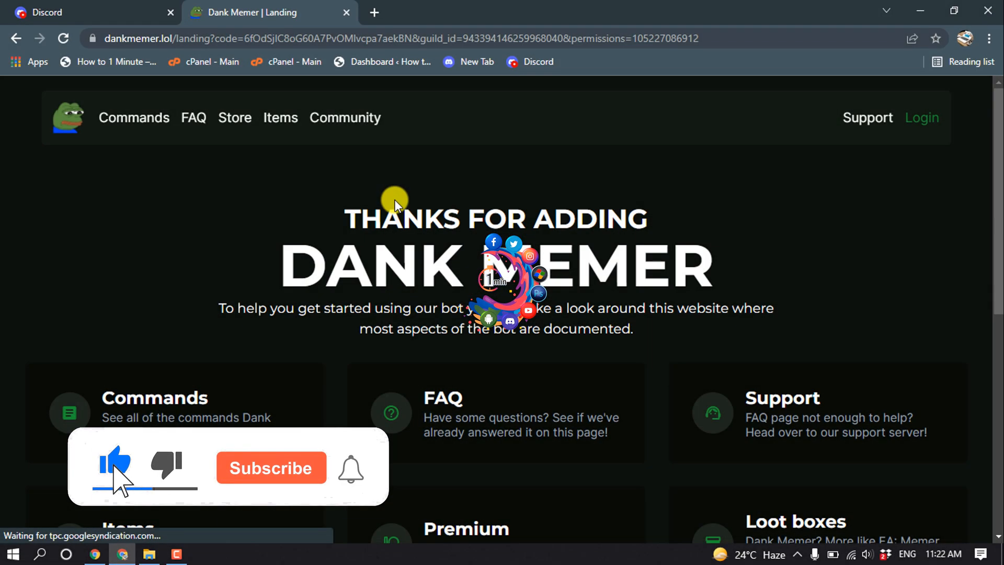
Leave the Dank Memer thank-you page and return to the Discord tab
left_click(271, 468)
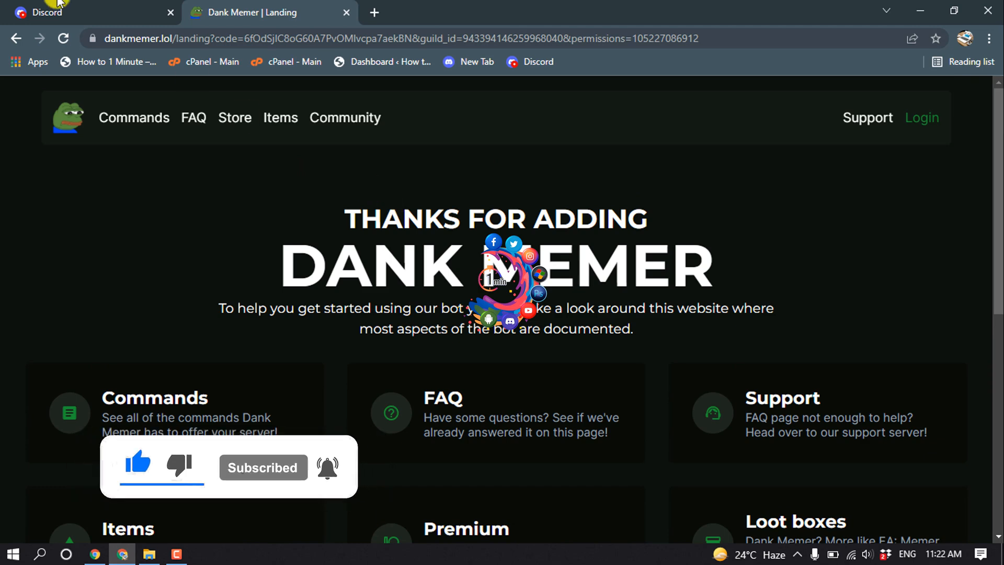
left_click(42, 11)
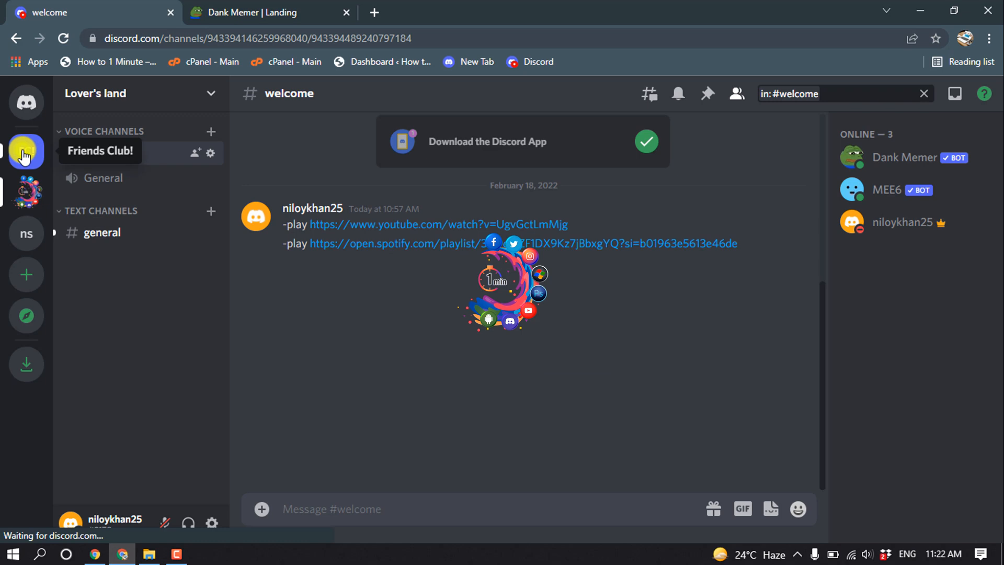
Switch to the Friends Club! server and see Dank Memer among its online members
left_click(25, 152)
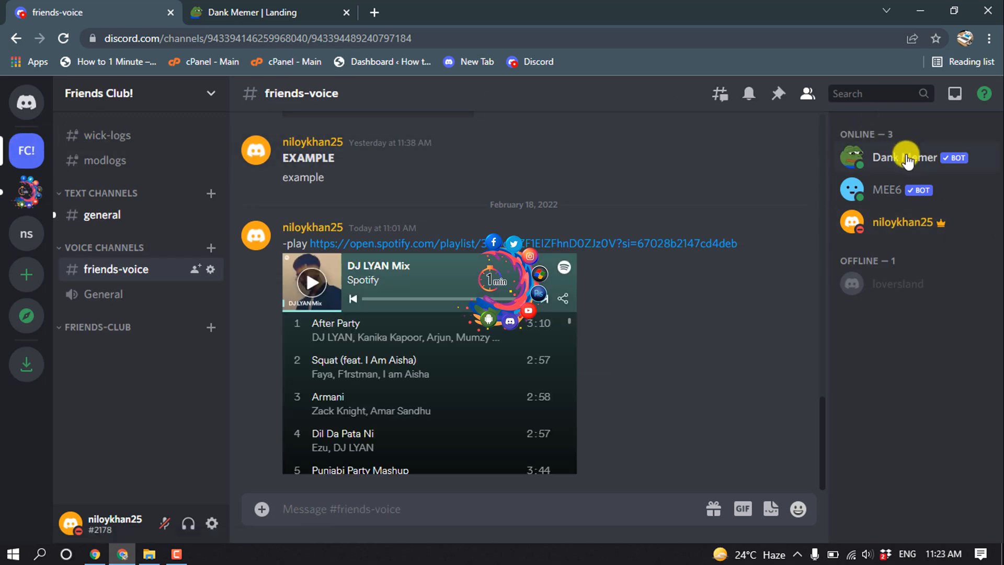
mouse_move(901, 162)
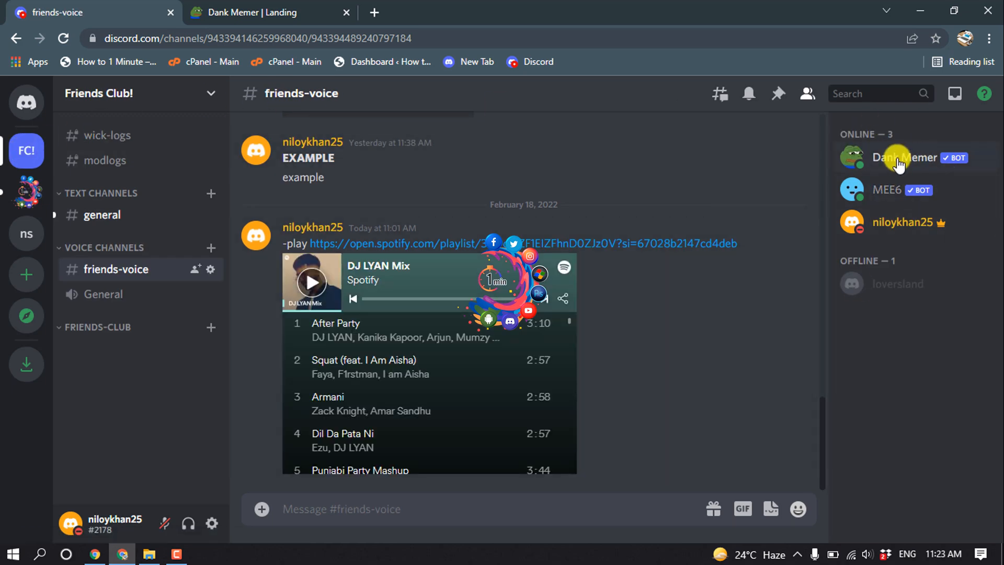